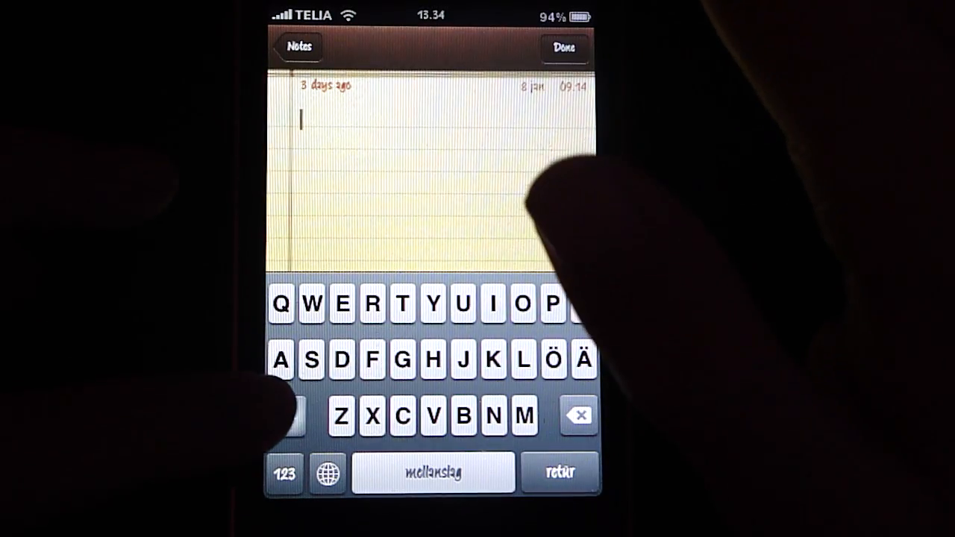
pyautogui.moveTo(287, 416)
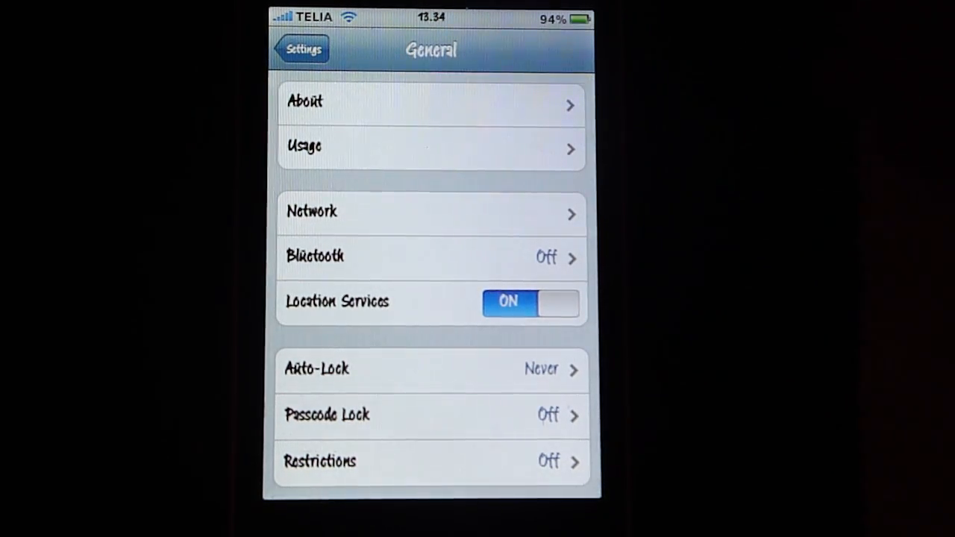
# Scroll the General settings list down to reveal Keyboard, International and Reset
pyautogui.scroll(3)
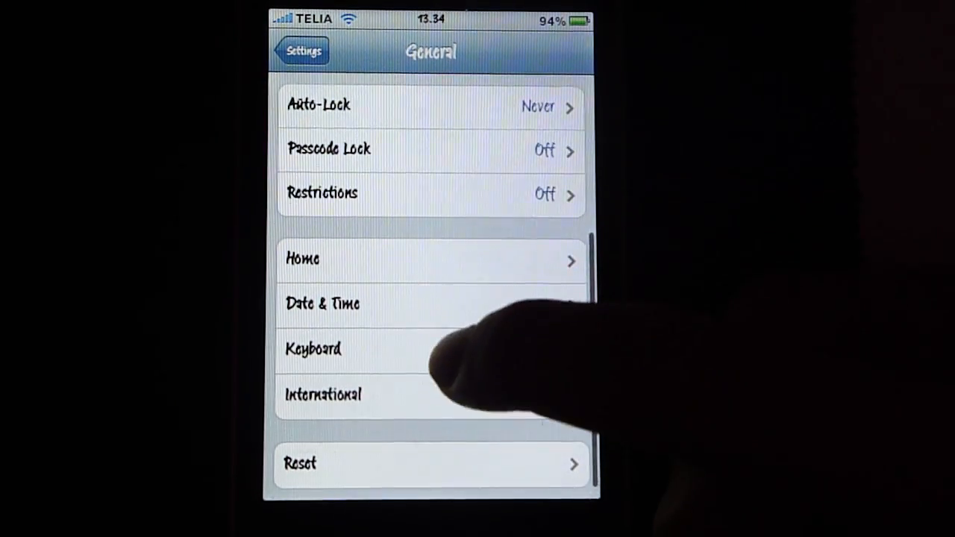
# Open Keyboard settings and switch Enable Caps Lock on
pyautogui.click(314, 348)
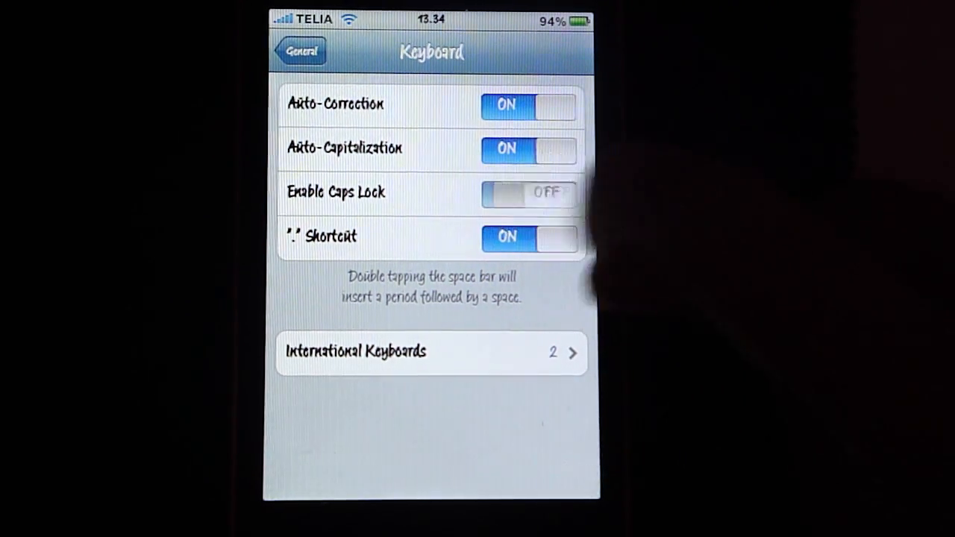
pyautogui.click(528, 193)
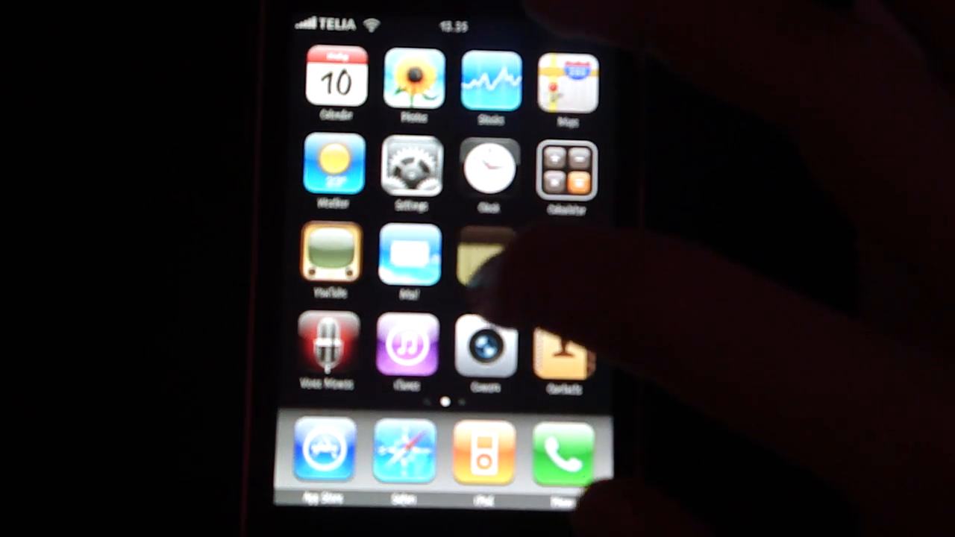
# Launch Notes from the home screen to reopen the blank note
pyautogui.click(485, 257)
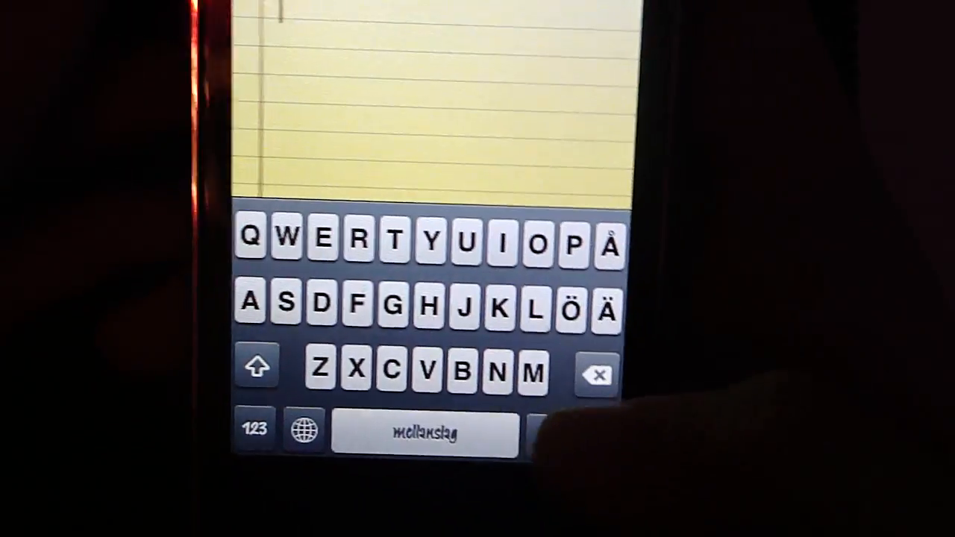